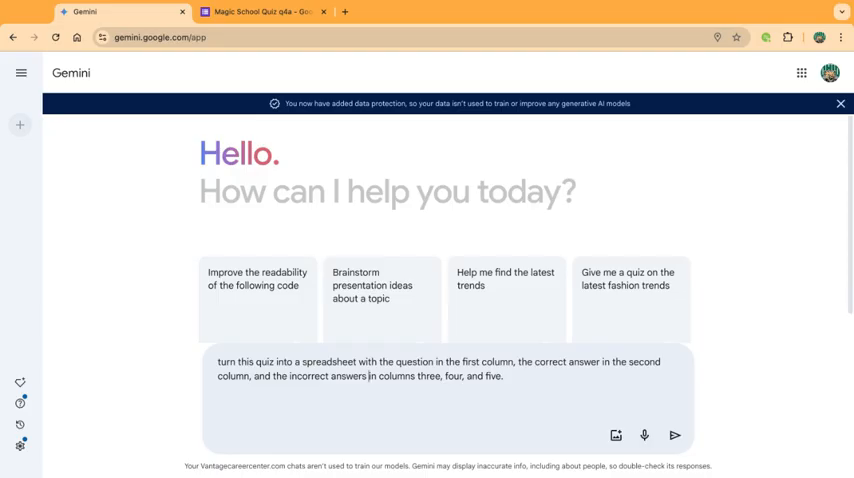
mouse_move(184, 248)
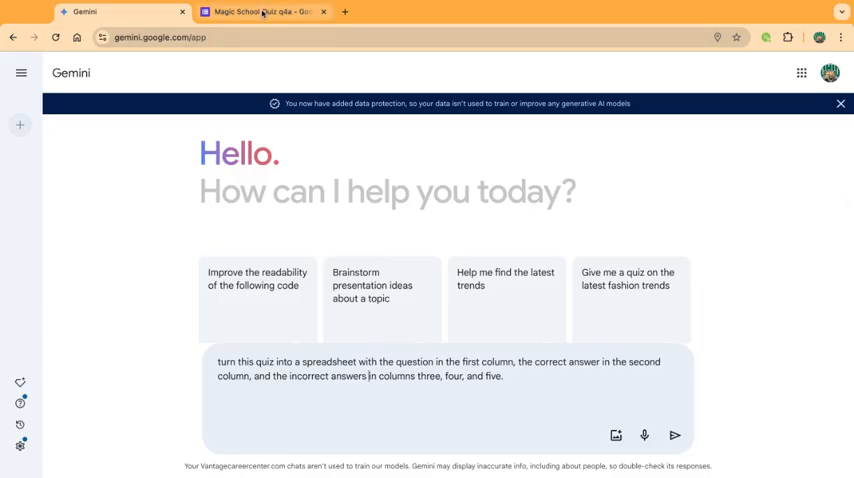
Highlight every question and answer choice of the Economic Regulation quiz in Forms and copy it
left_click(264, 12)
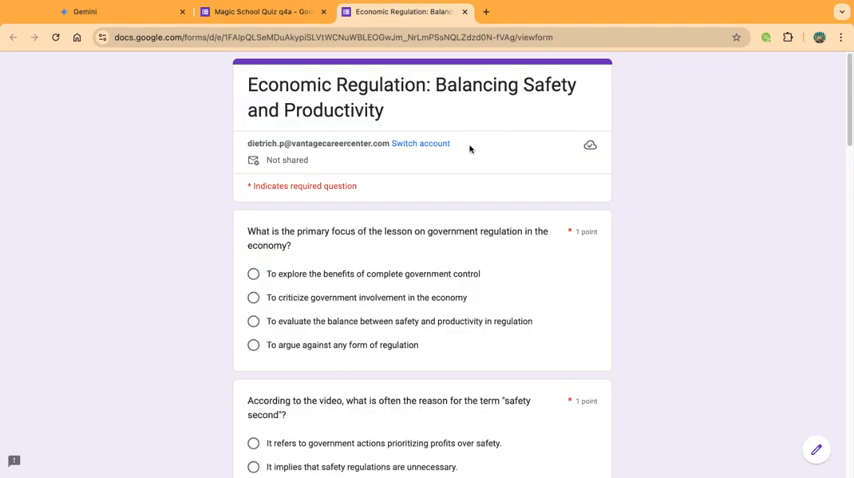
scroll("down", 3)
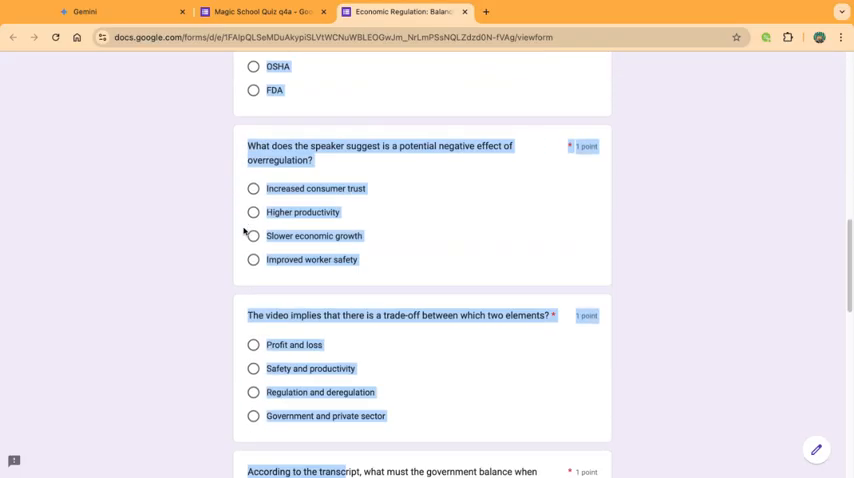
scroll("down", 3)
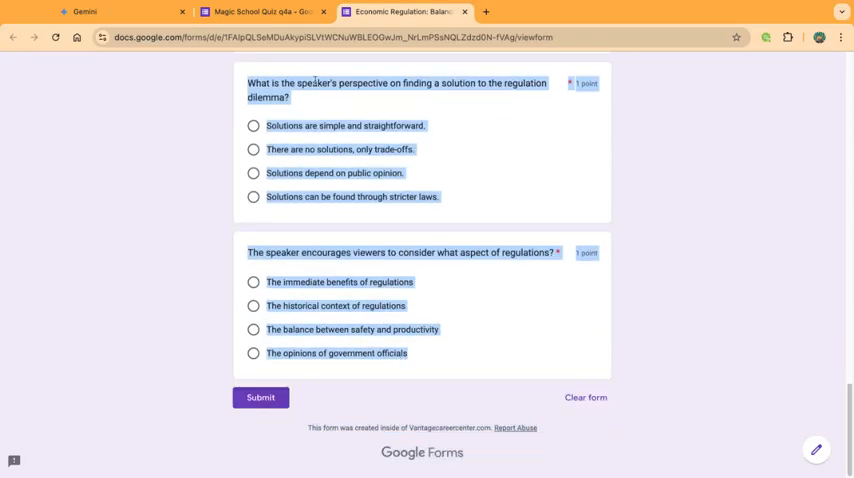
left_click(84, 12)
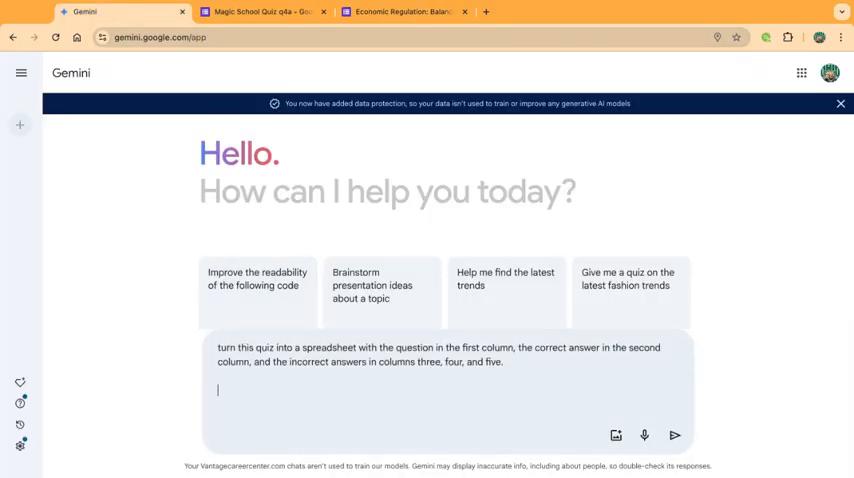
mouse_move(162, 400)
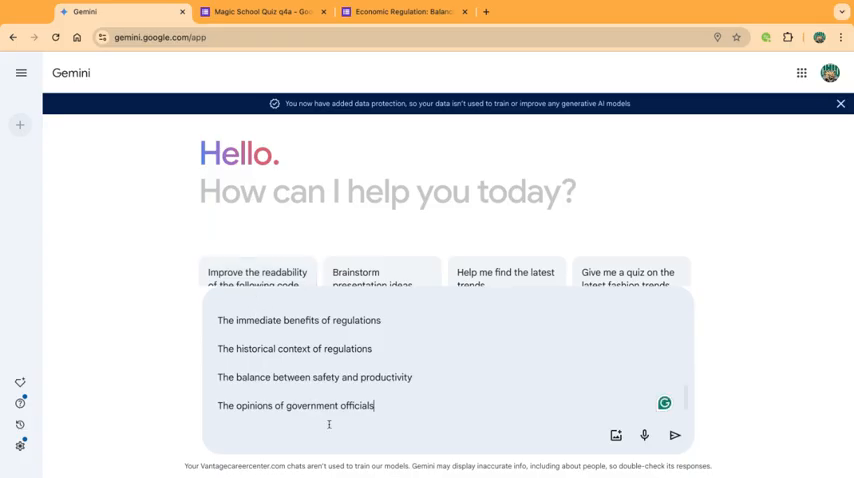
Send the spreadsheet request with the full quiz text pasted beneath it
left_click(676, 434)
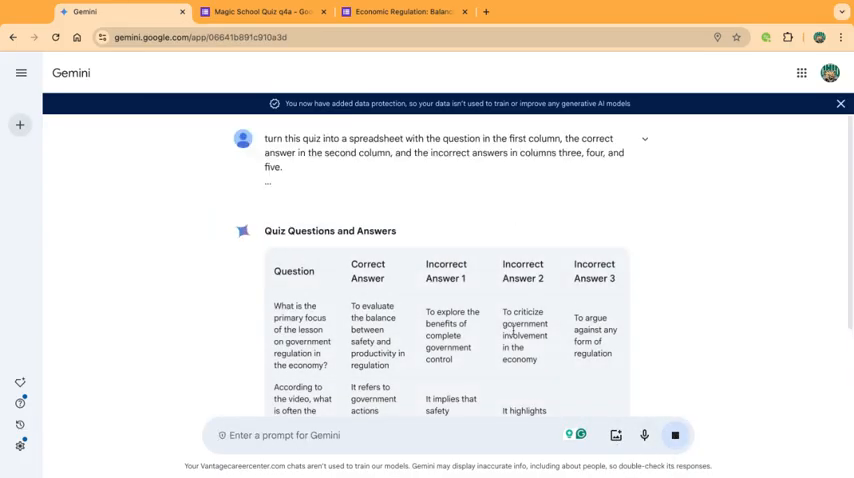
Export Gemini's question/correct/incorrect answer table to a new Google Sheets spreadsheet and open it
scroll("down", 3)
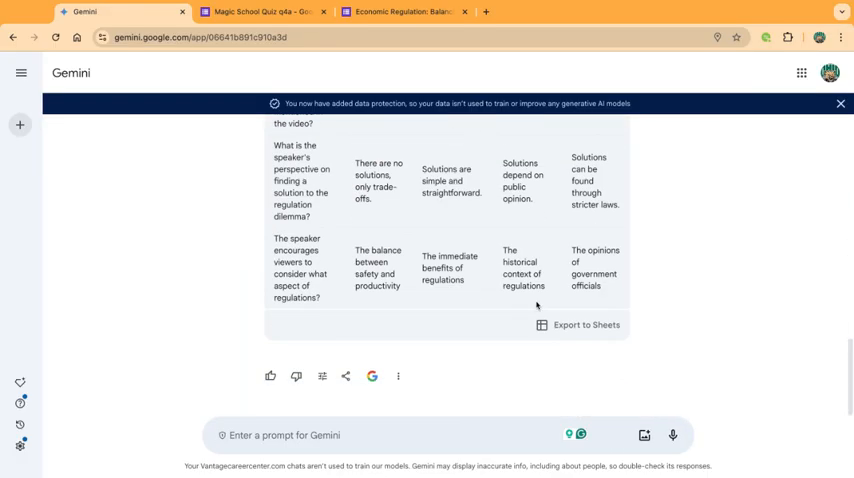
left_click(586, 324)
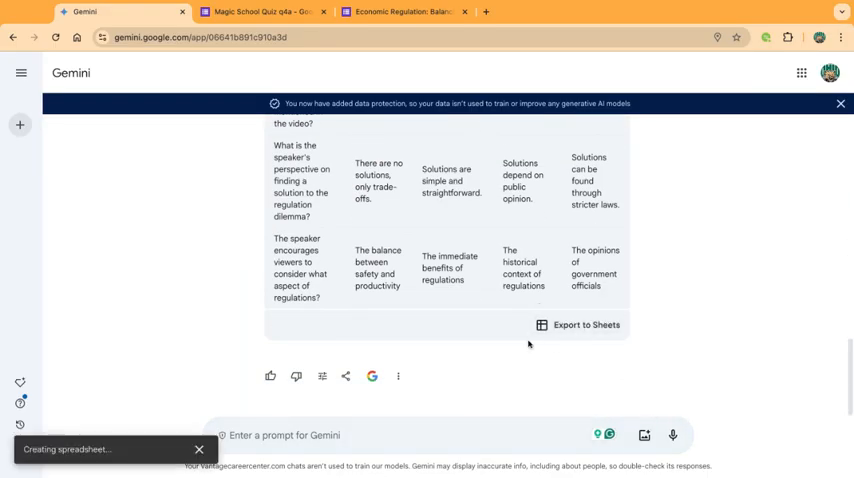
mouse_move(200, 428)
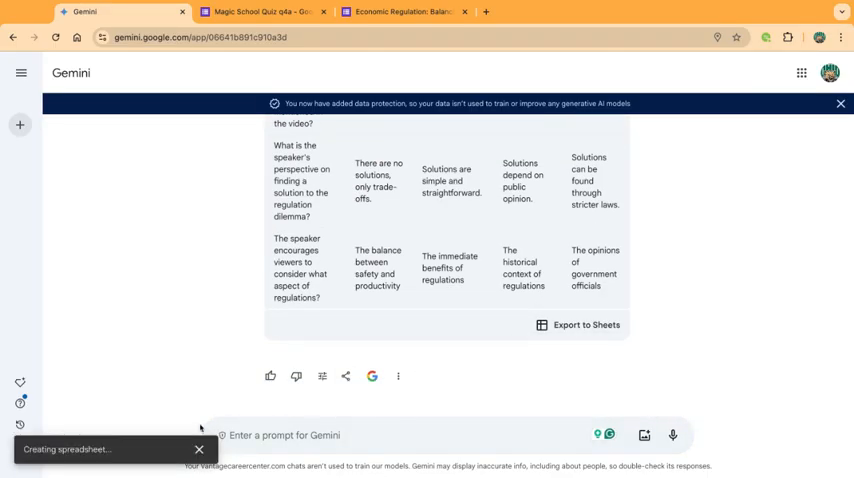
left_click(588, 324)
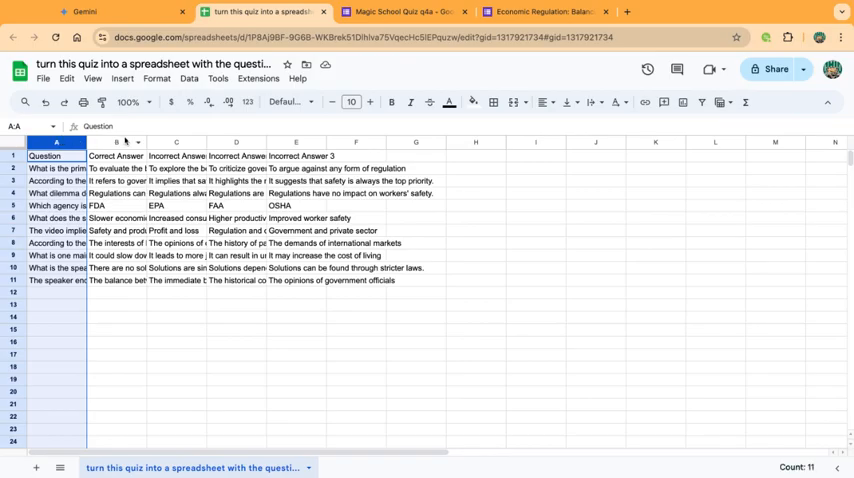
left_click(296, 156)
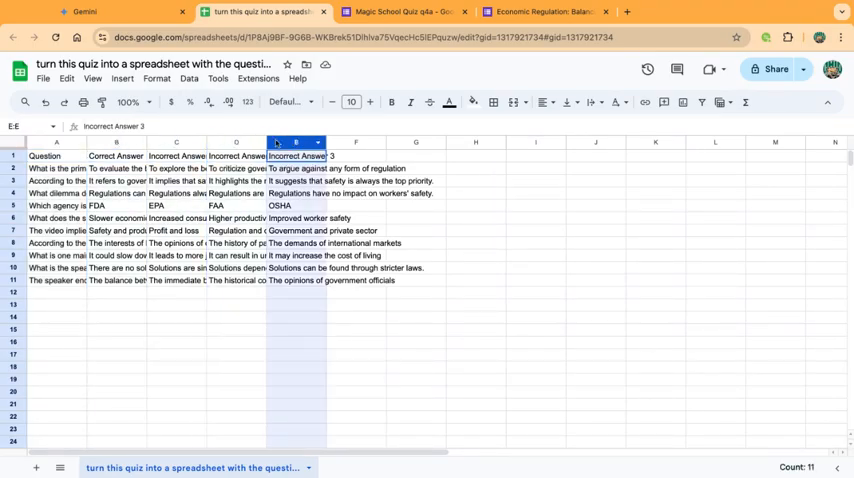